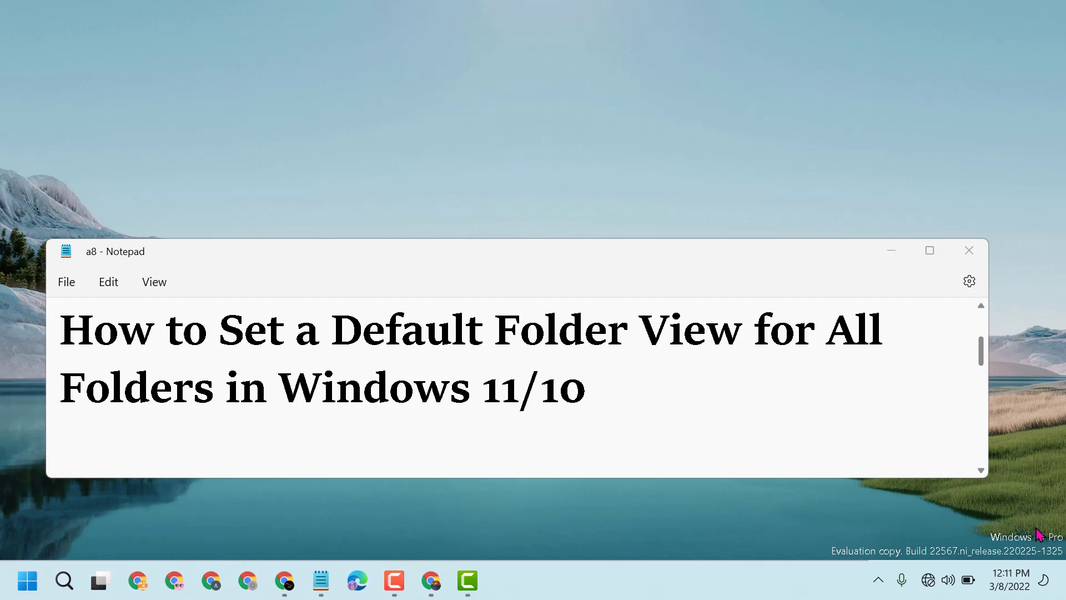
mouse_move(925, 295)
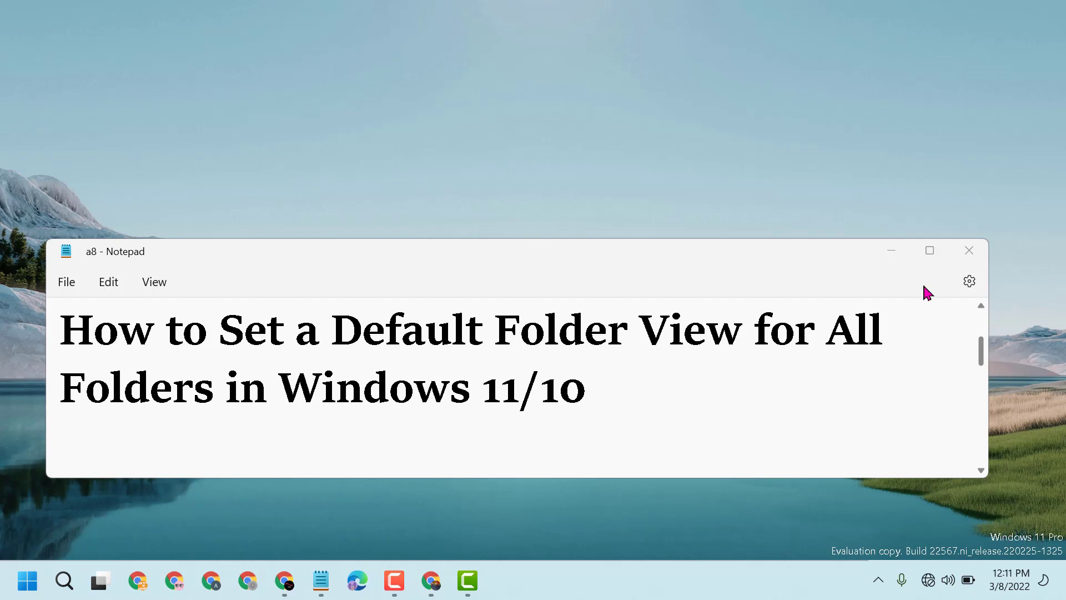
Step: Close the Notepad title note so the Windows desktop is clear
left_click(968, 250)
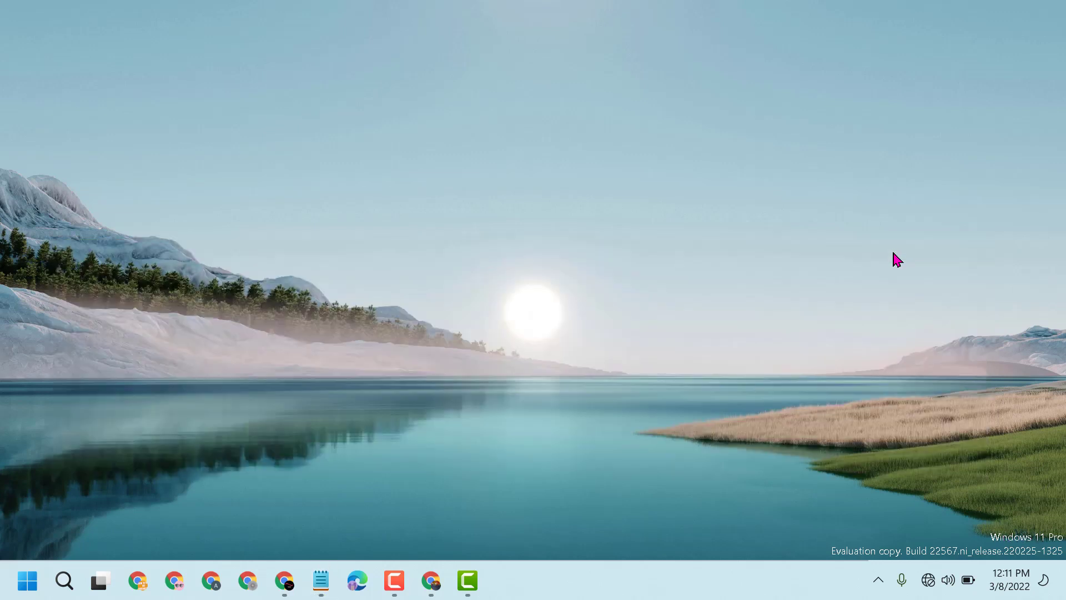
Step: Launch File Explorer from the taskbar onto This PC
left_click(63, 580)
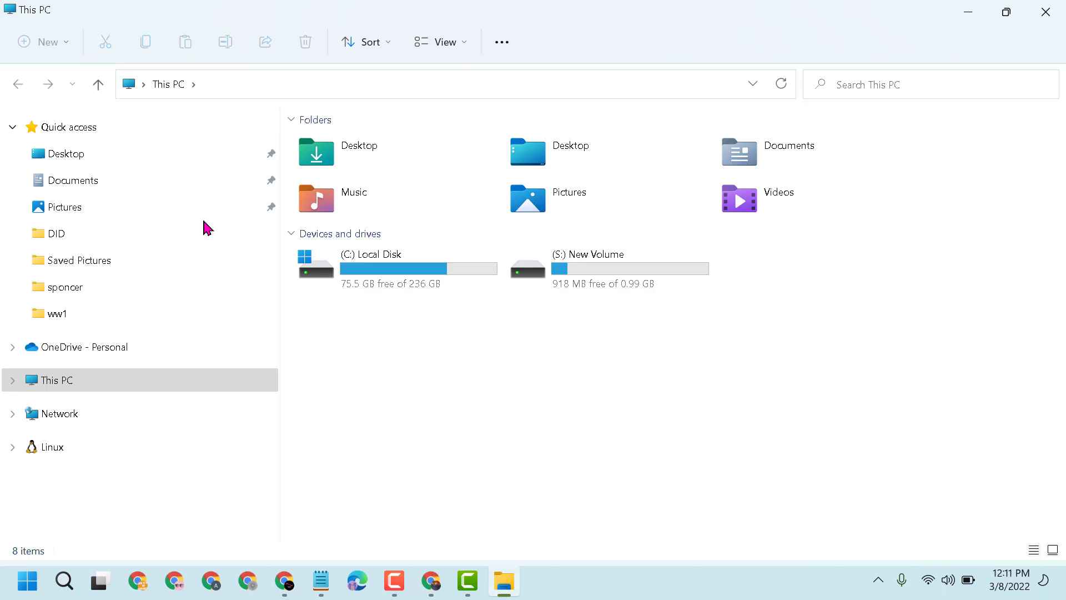
mouse_move(502, 43)
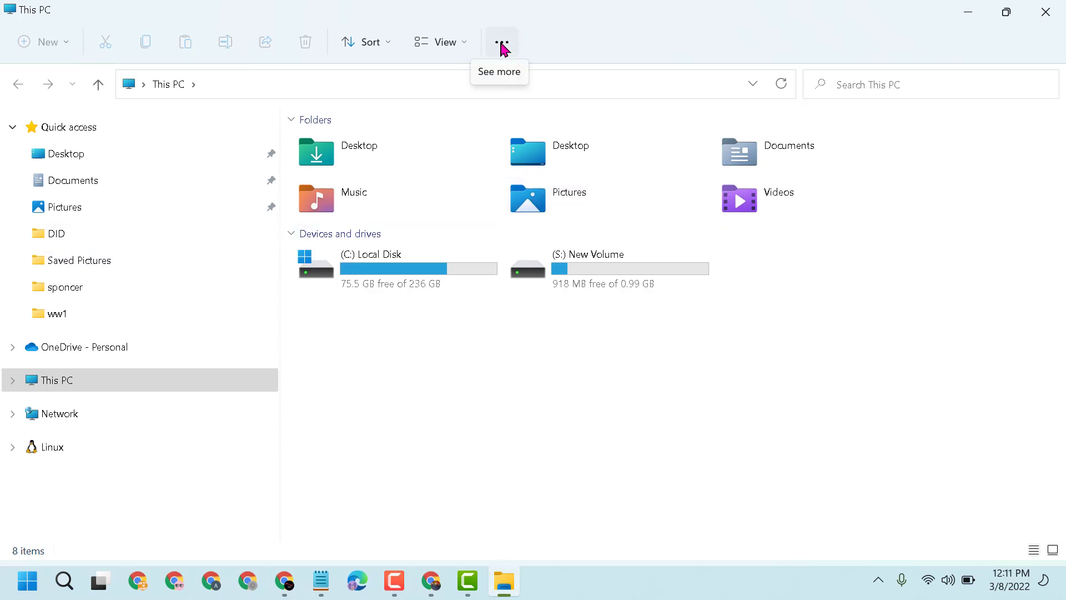
left_click(499, 42)
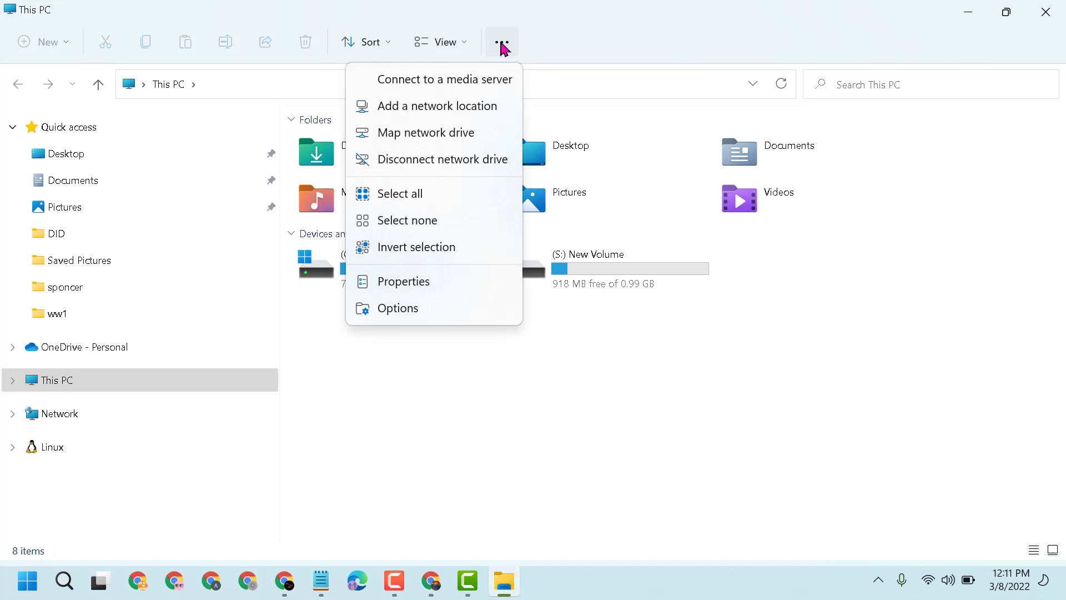
mouse_move(414, 251)
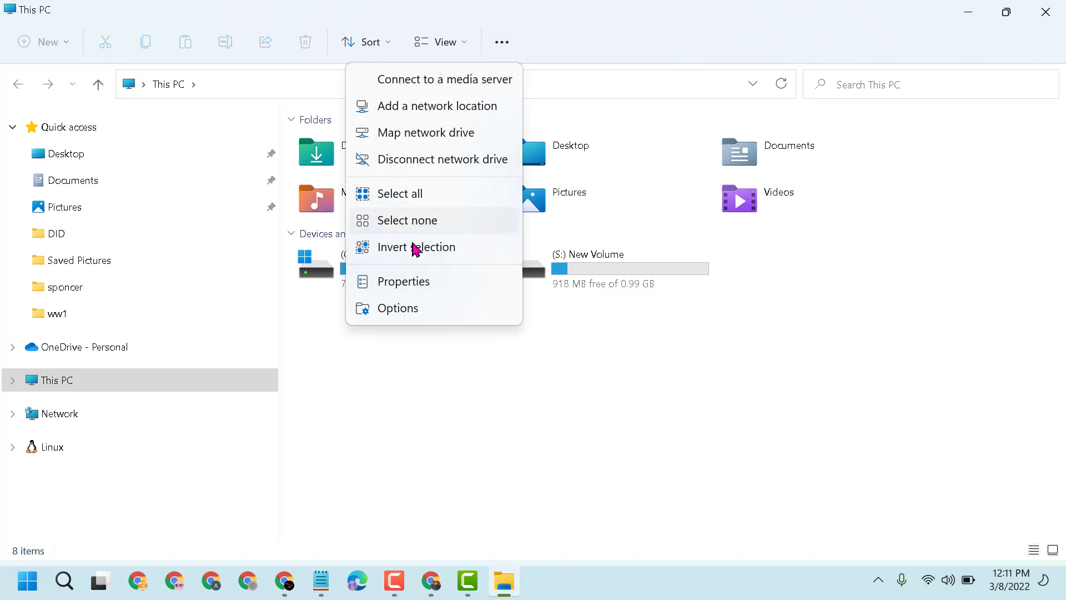
mouse_move(386, 295)
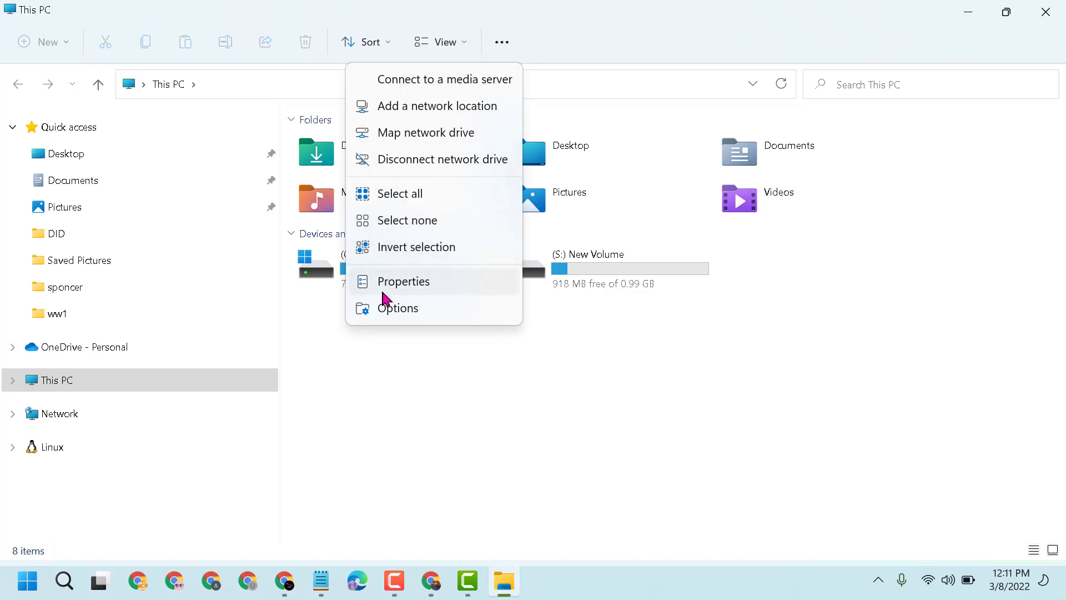
left_click(398, 308)
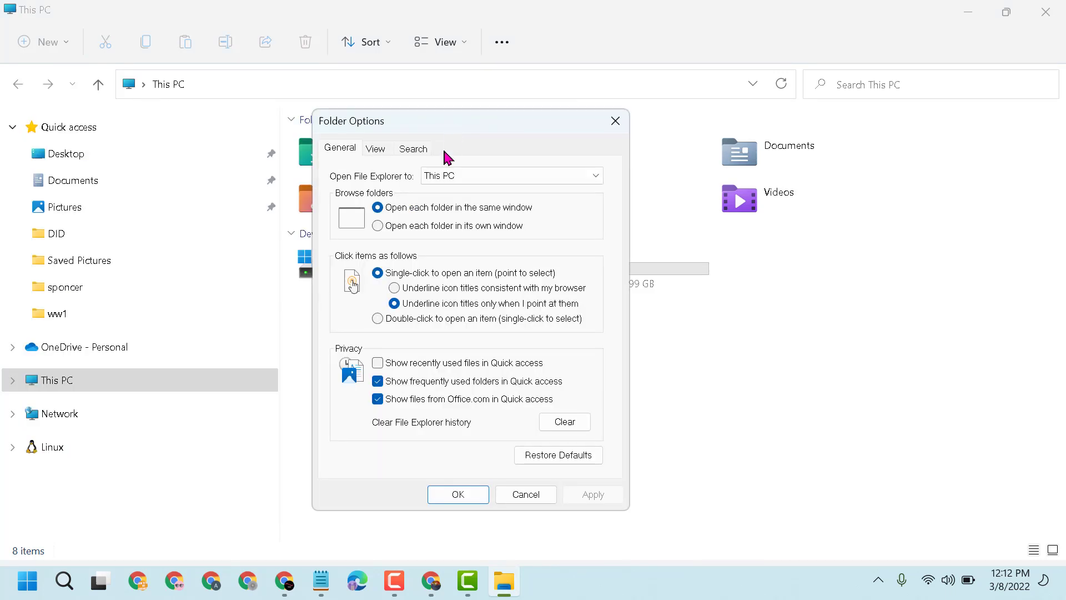
left_click(376, 148)
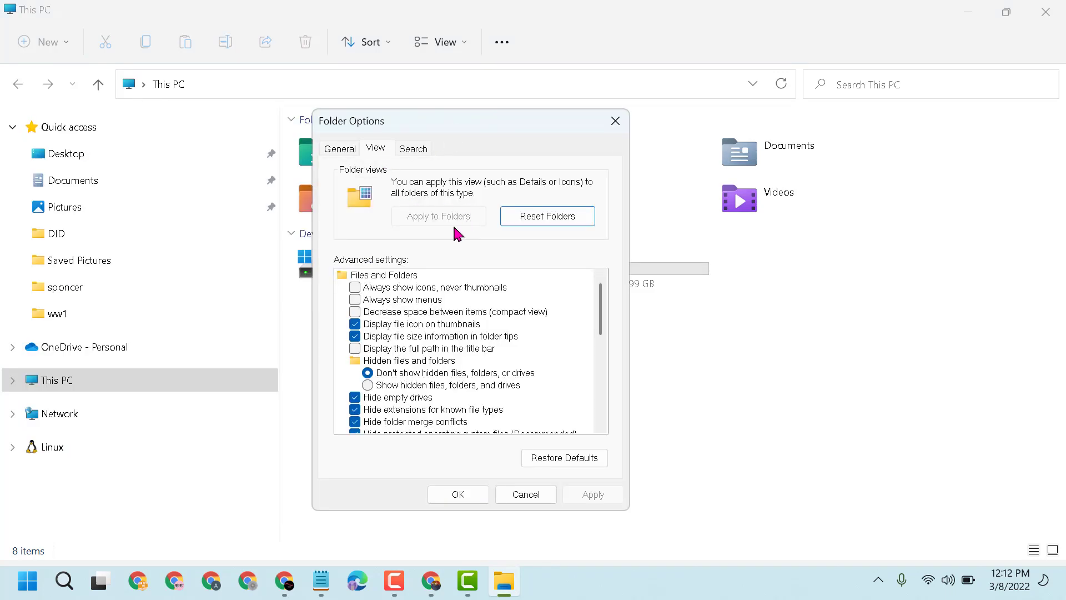
mouse_move(414, 202)
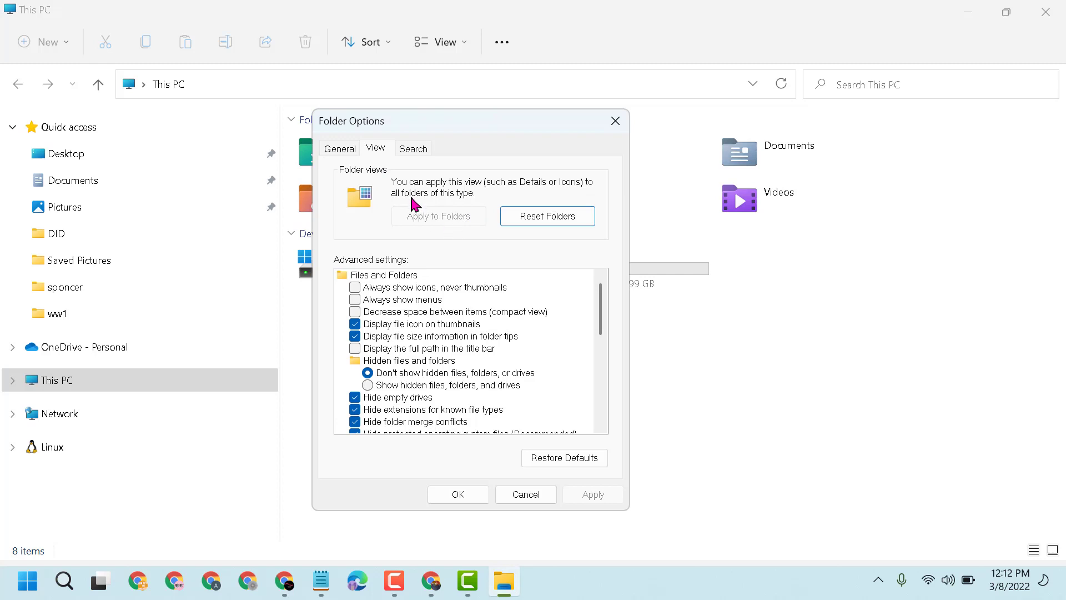
mouse_move(528, 192)
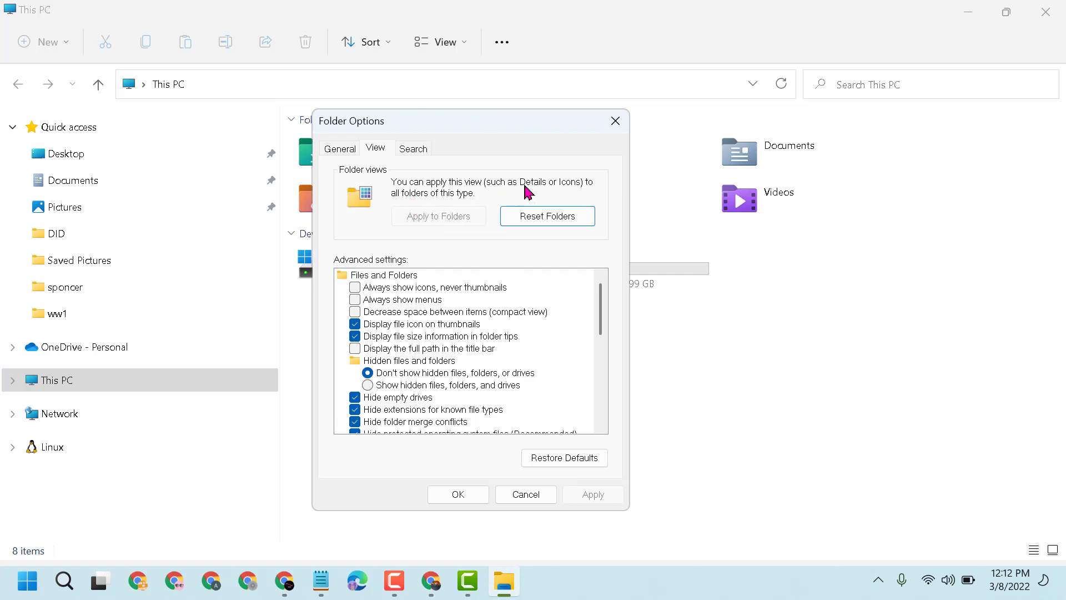
mouse_move(575, 197)
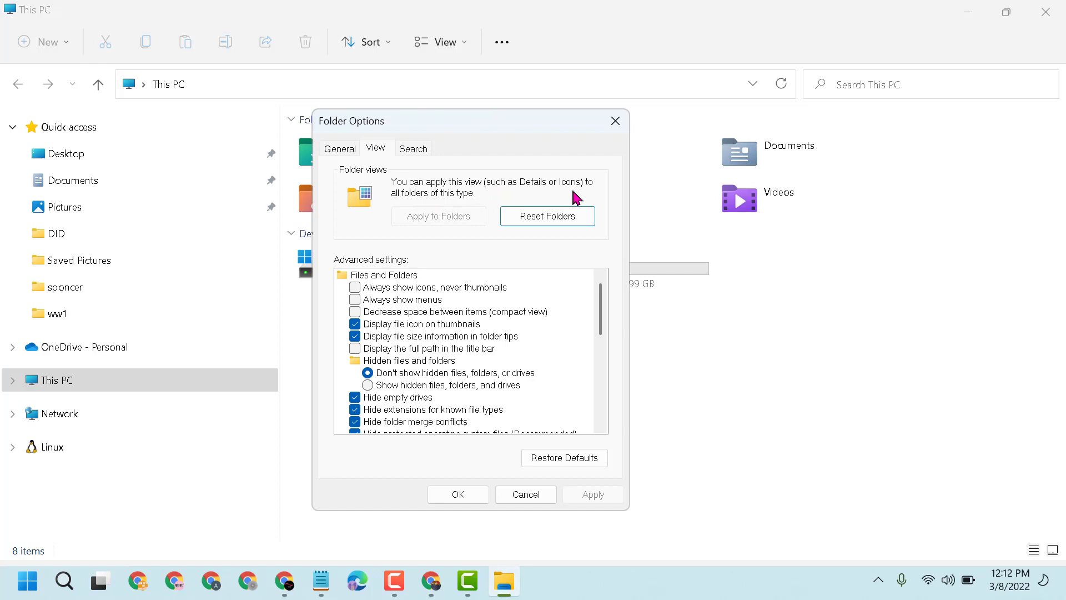
mouse_move(407, 206)
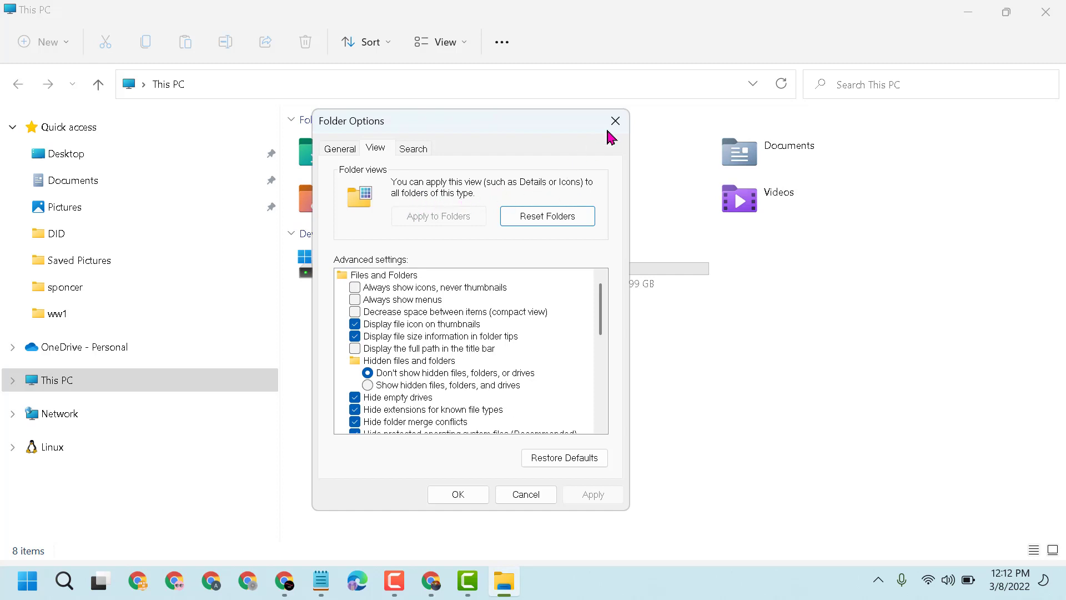
left_click(615, 121)
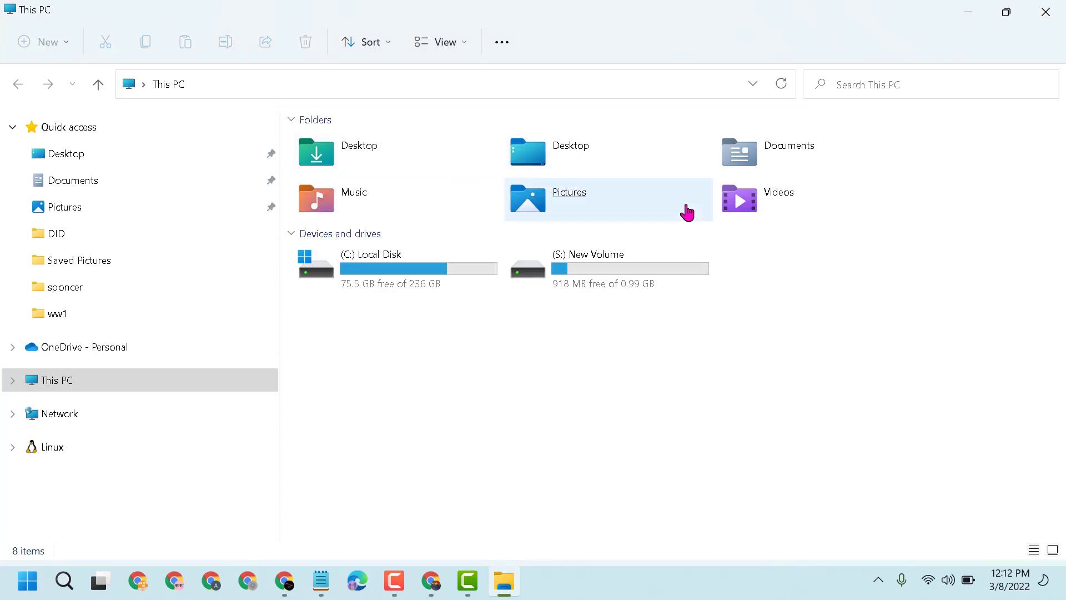
Step: Show the Pictures folder as large icons and reveal the See more commands
double_click(569, 192)
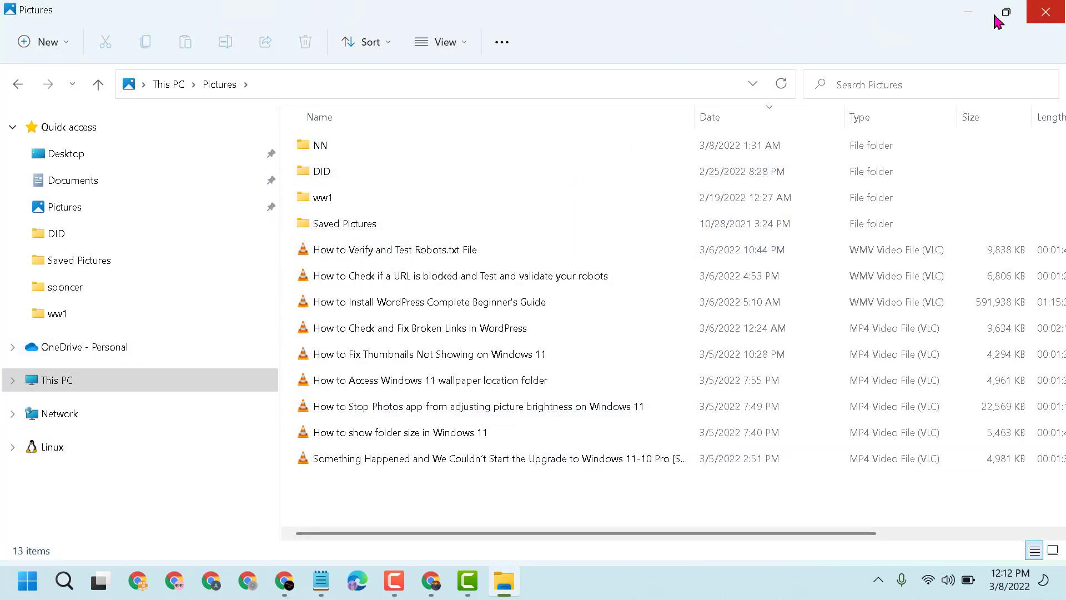
left_click(1050, 549)
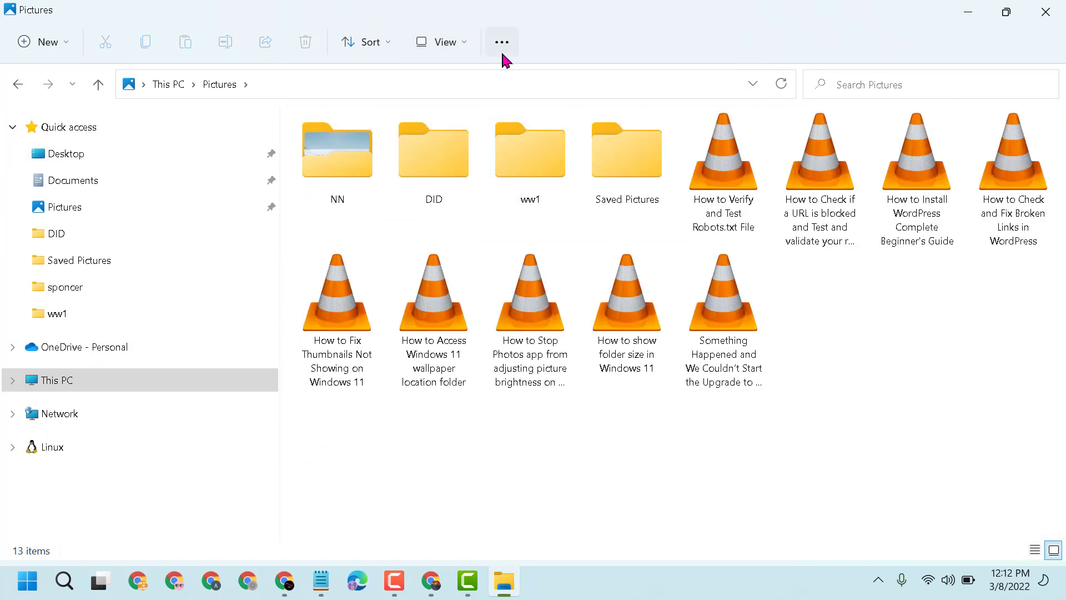
left_click(501, 42)
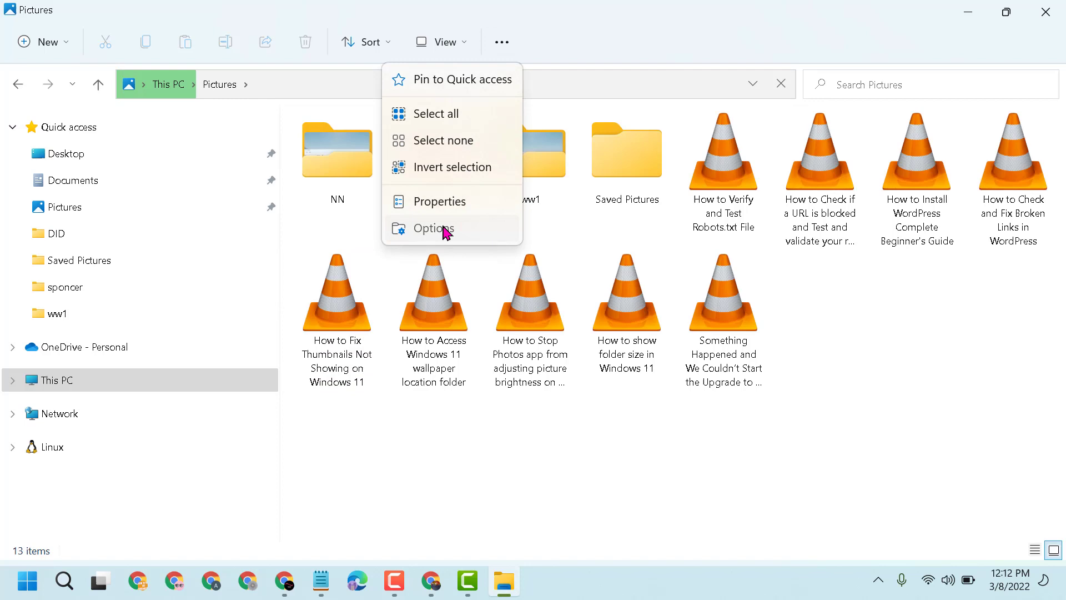
Step: In Folder Options > View, use Apply to Folders and confirm Yes for all folders of this type
left_click(433, 228)
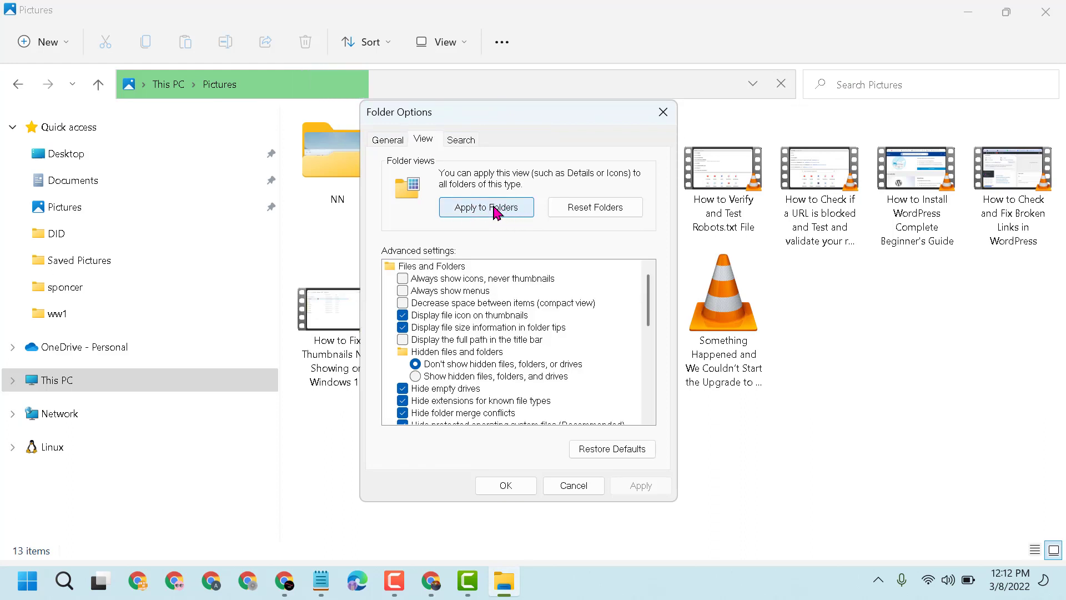
left_click(486, 207)
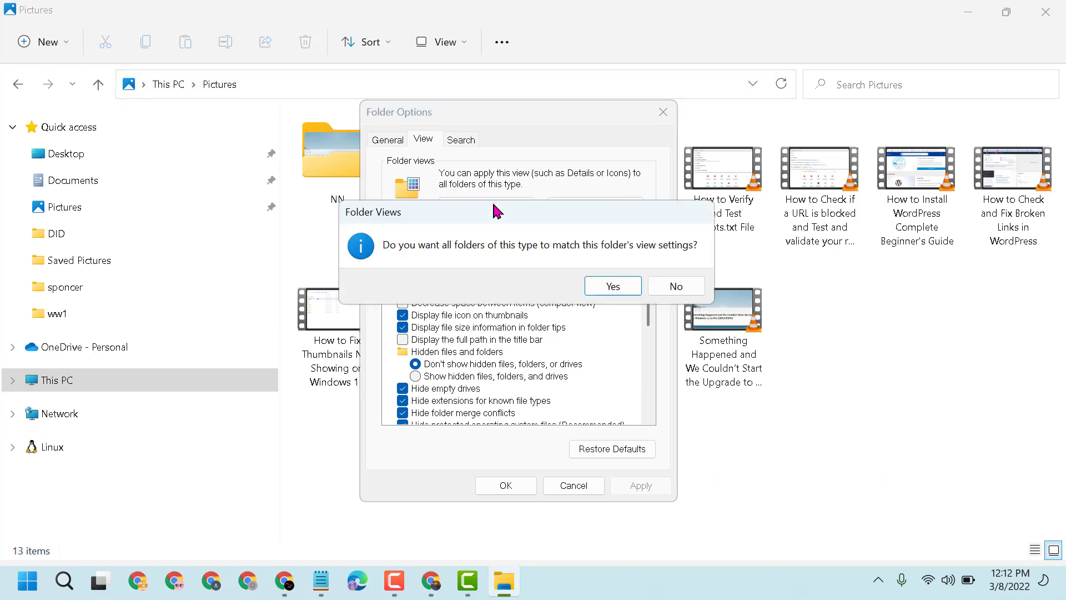
mouse_move(496, 258)
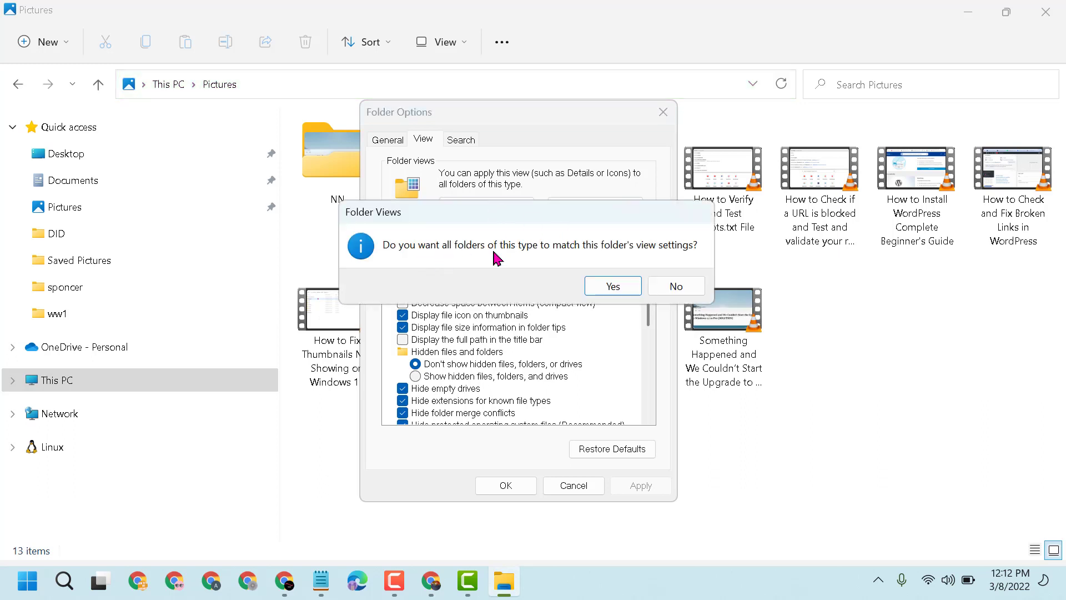
mouse_move(553, 258)
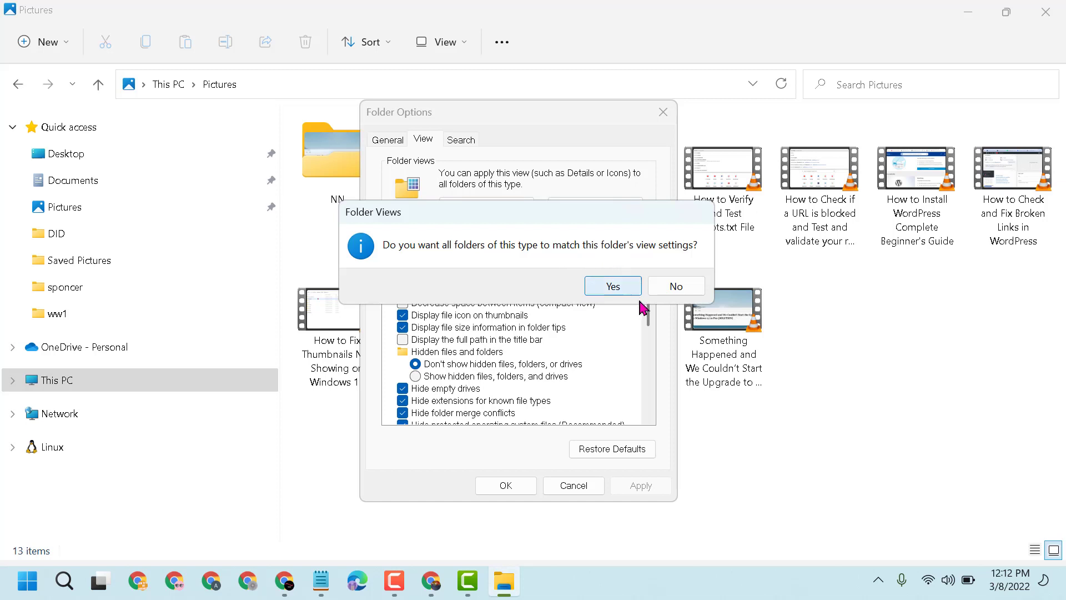
left_click(613, 285)
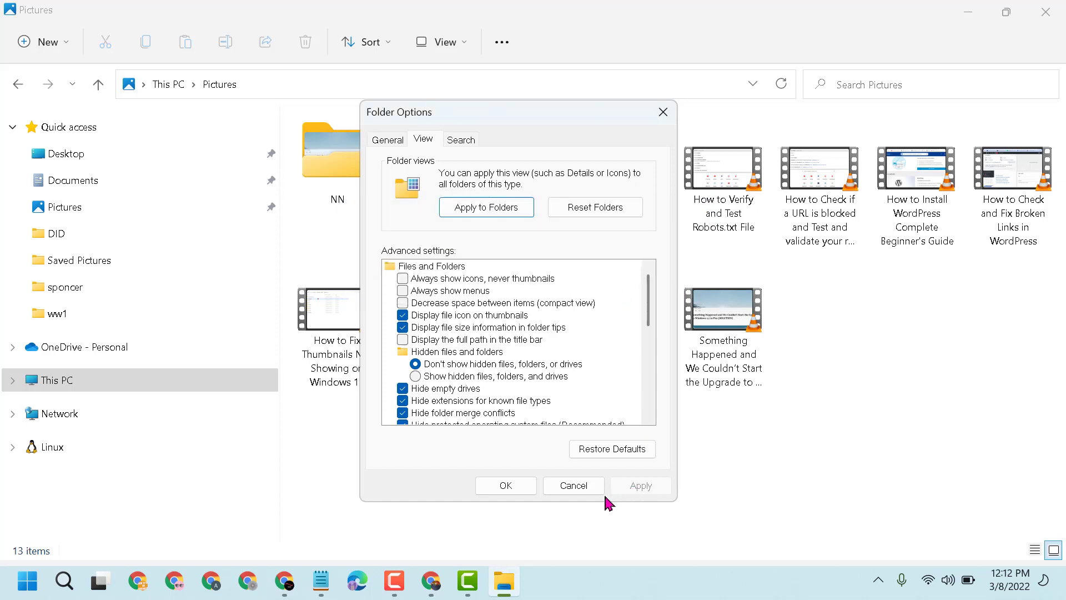
Step: Dismiss Folder Options with OK and return to Pictures in large icons
left_click(573, 485)
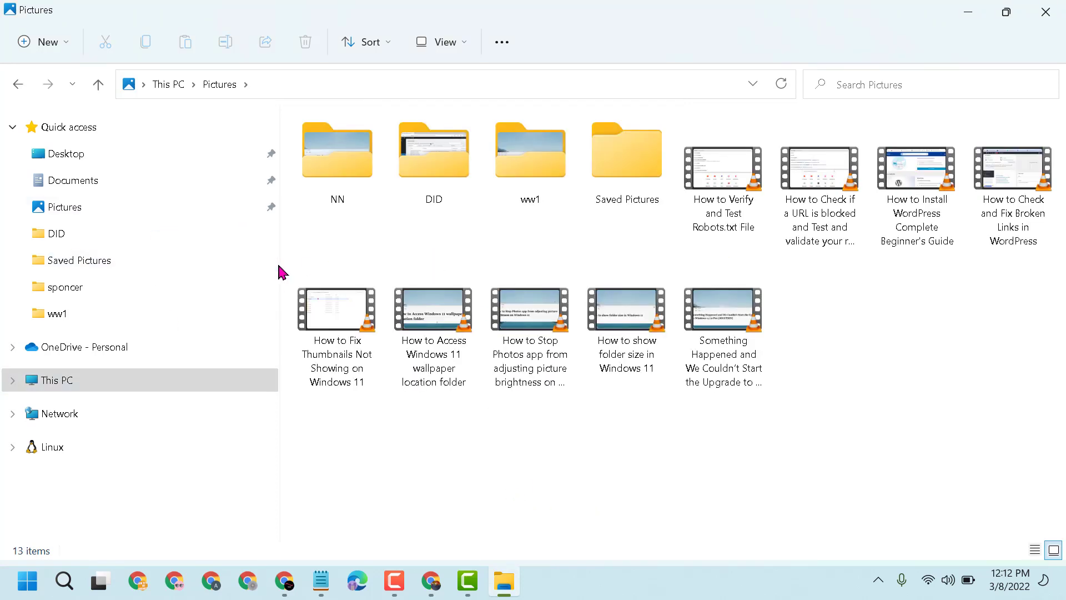
mouse_move(692, 397)
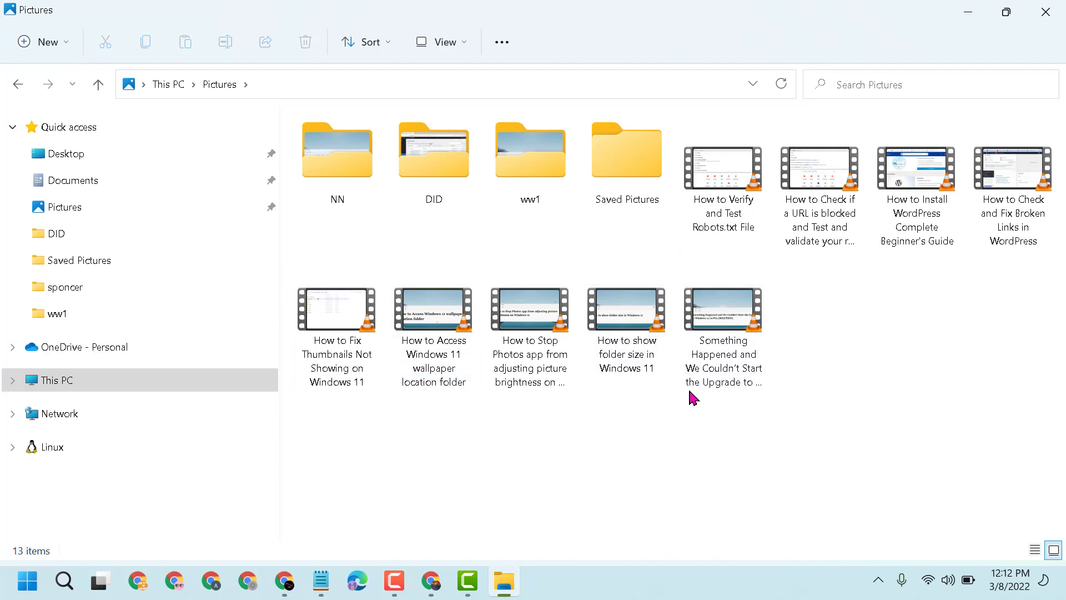
left_click(433, 150)
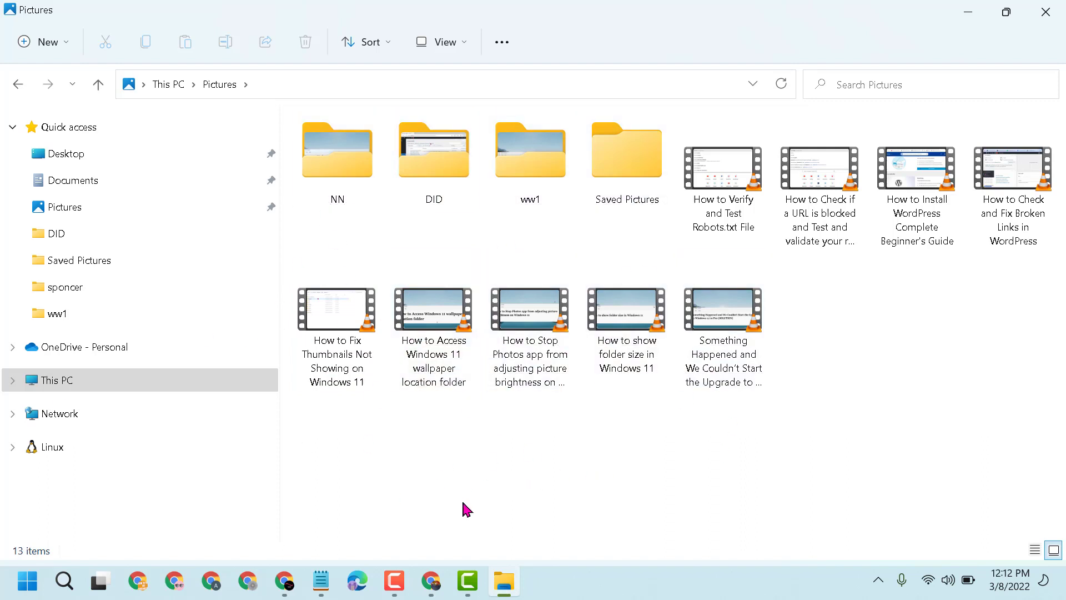
mouse_move(472, 503)
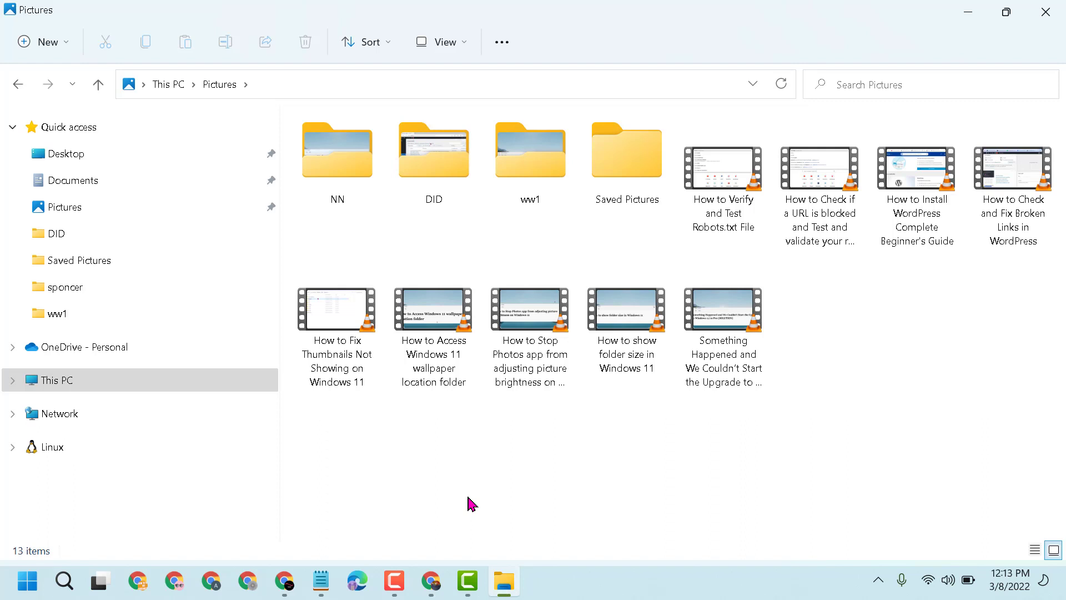
mouse_move(356, 563)
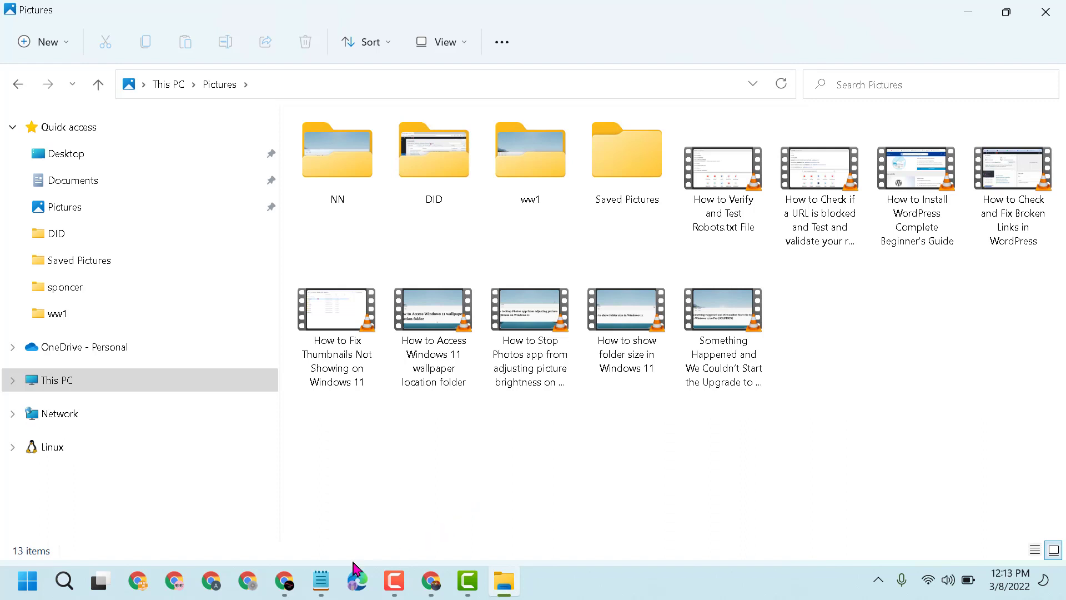